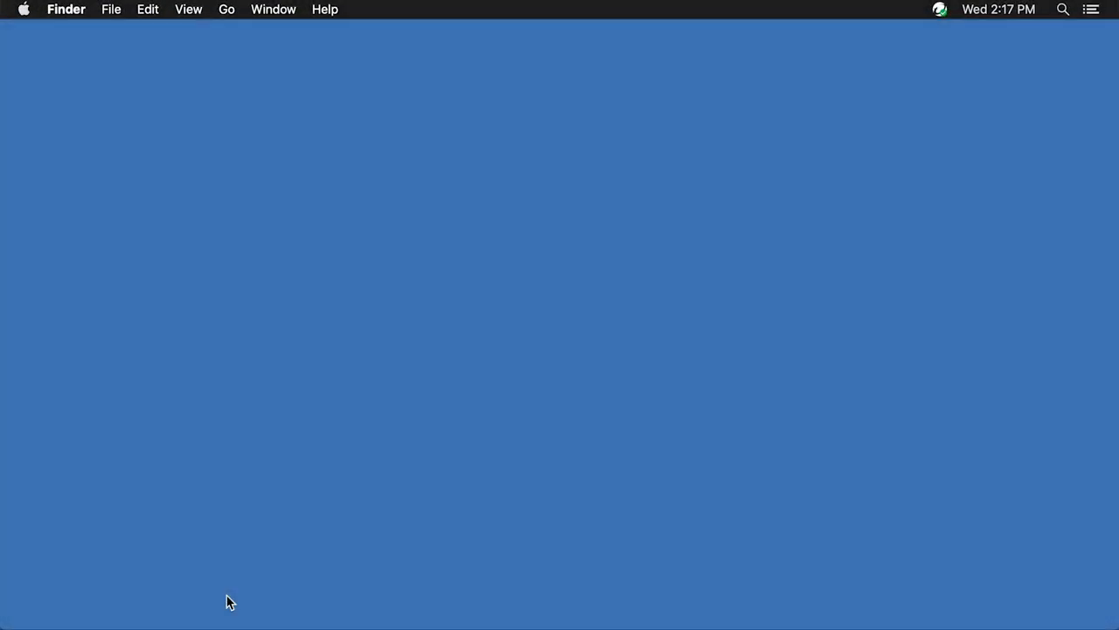
# Launch Safari from the Dock to show the Favorites page
pyautogui.click(227, 597)
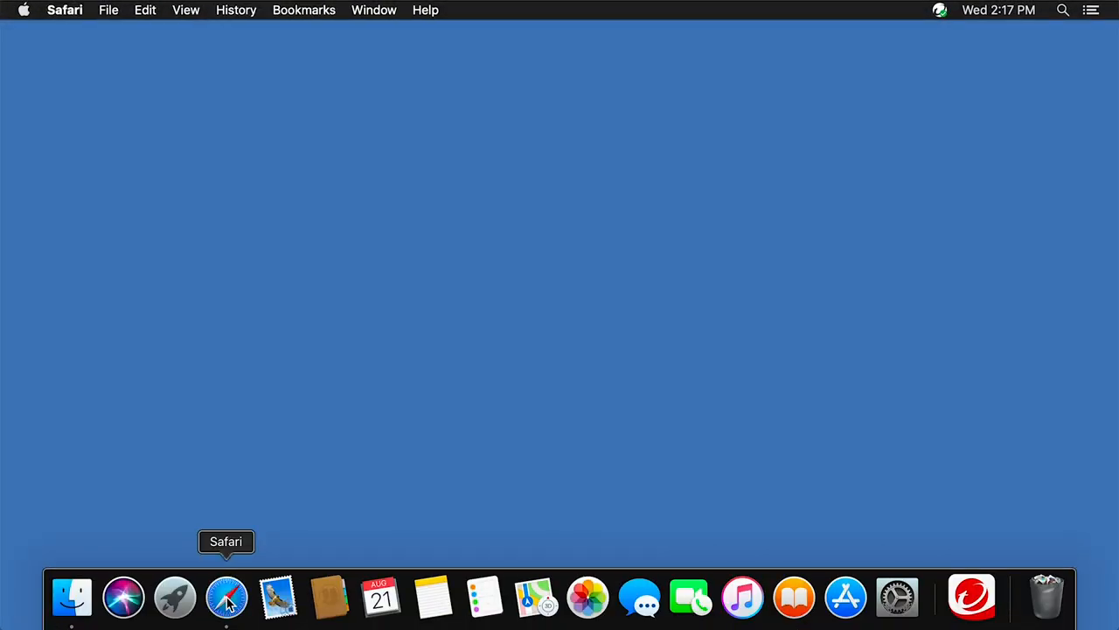
pyautogui.click(226, 598)
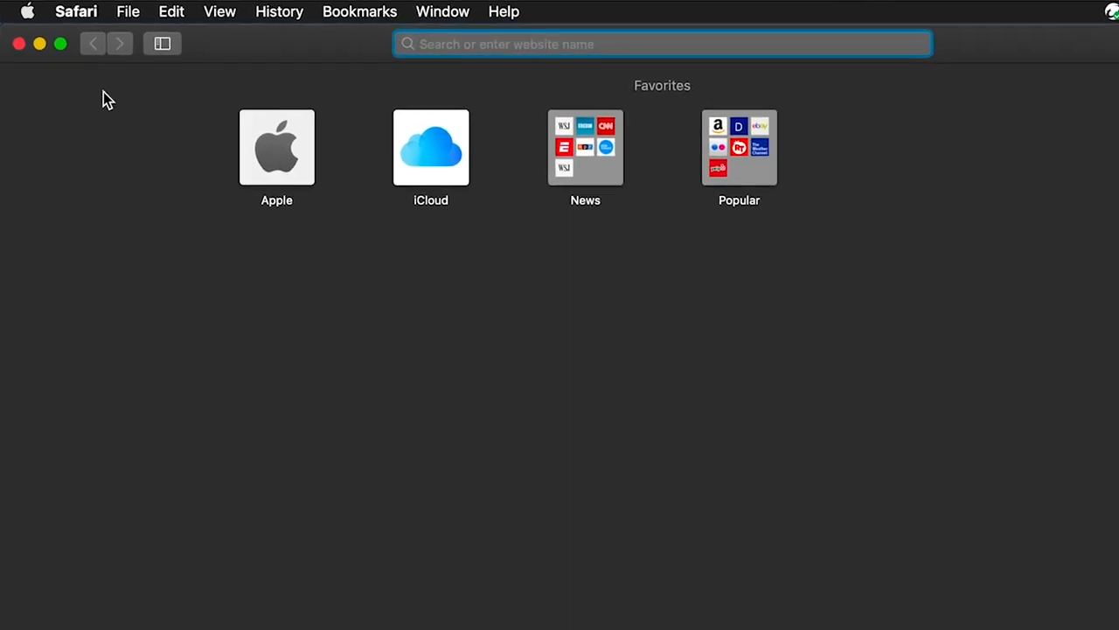
# Tick Trend Micro Toolbar in Safari's Extensions preferences, then close Preferences
pyautogui.click(76, 11)
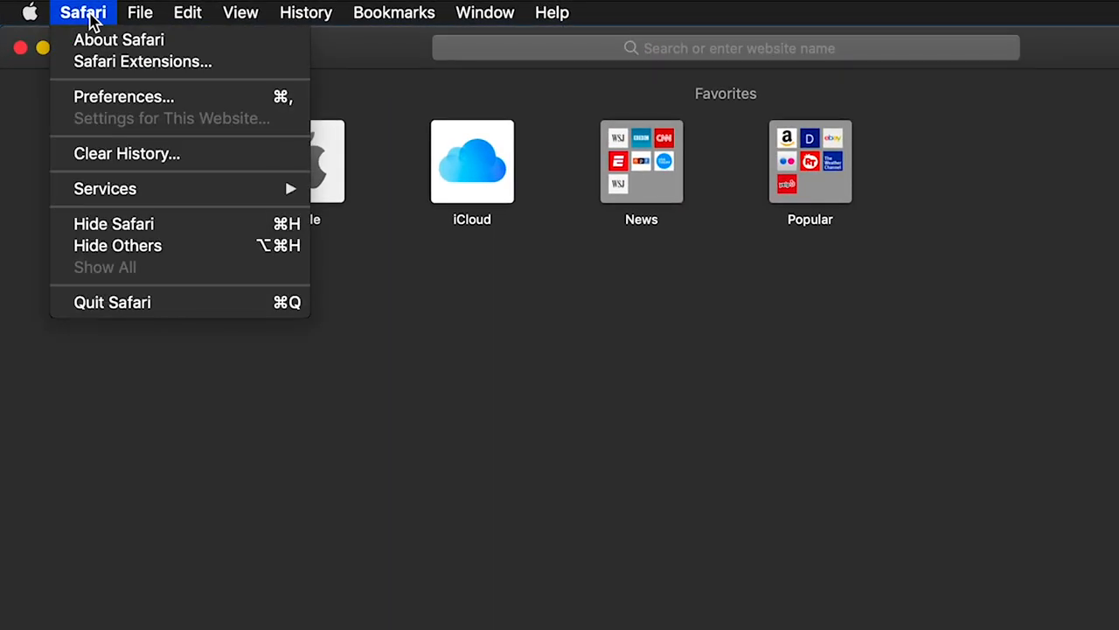
pyautogui.moveTo(123, 97)
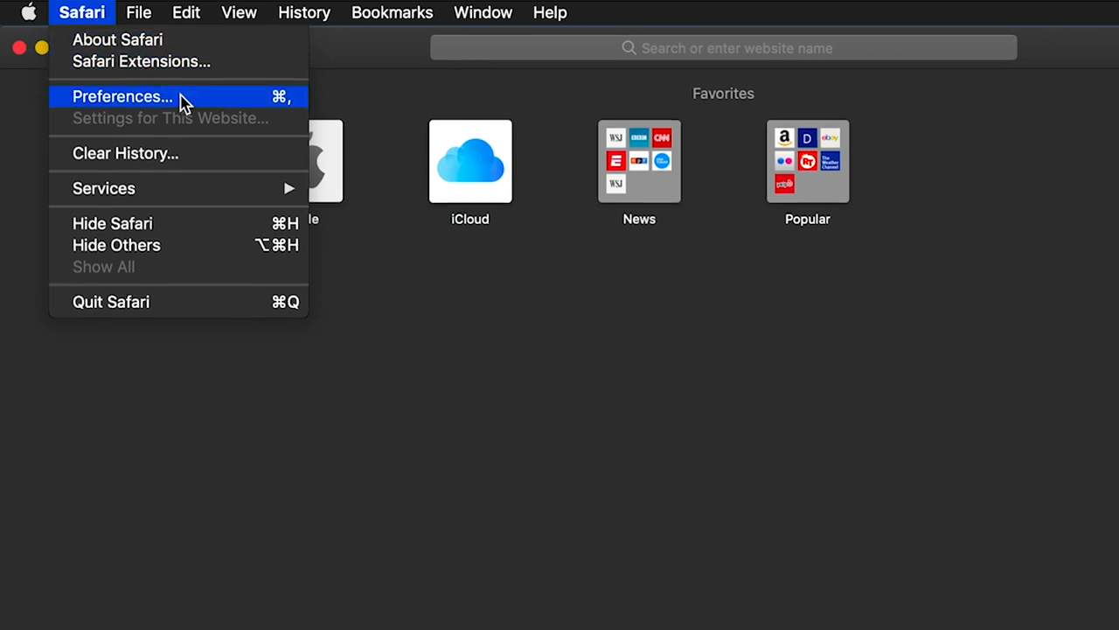
pyautogui.click(122, 96)
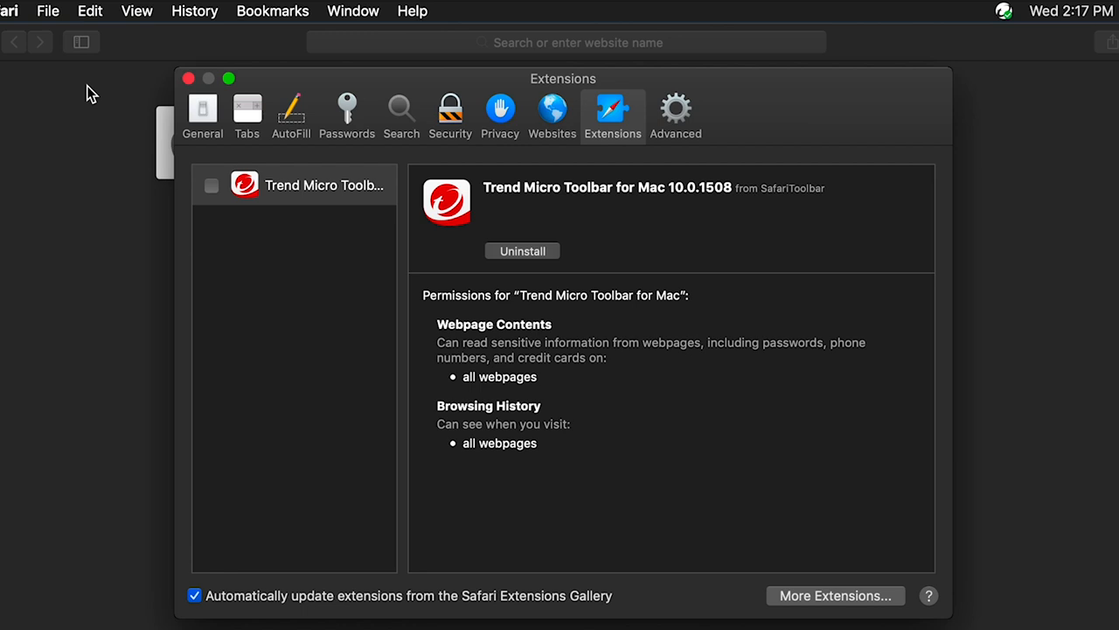
pyautogui.click(211, 185)
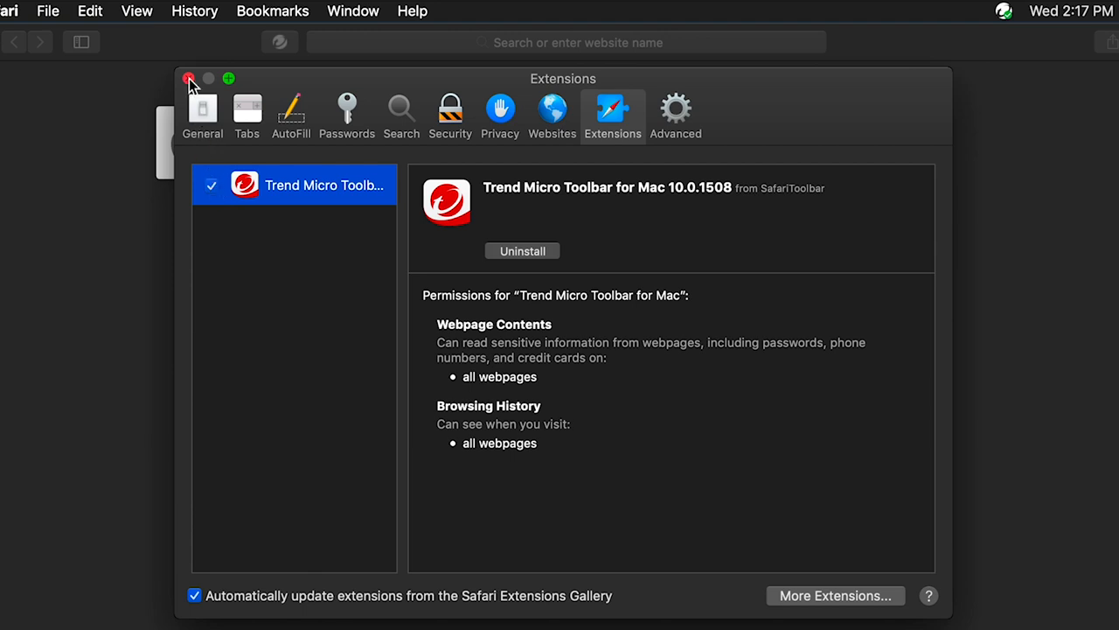
pyautogui.click(189, 79)
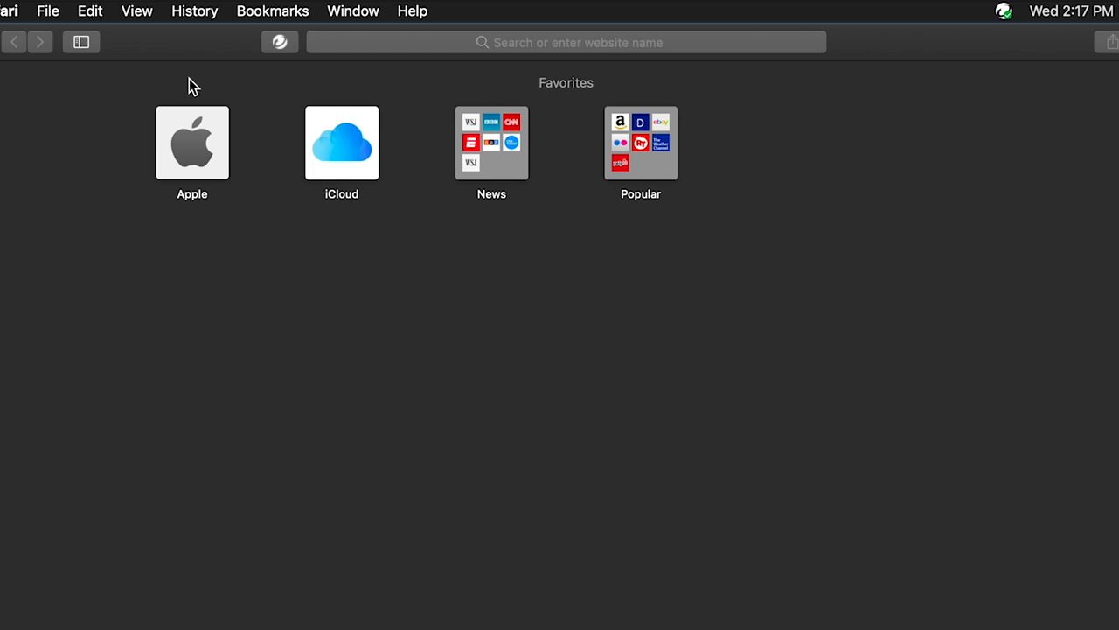
pyautogui.moveTo(207, 82)
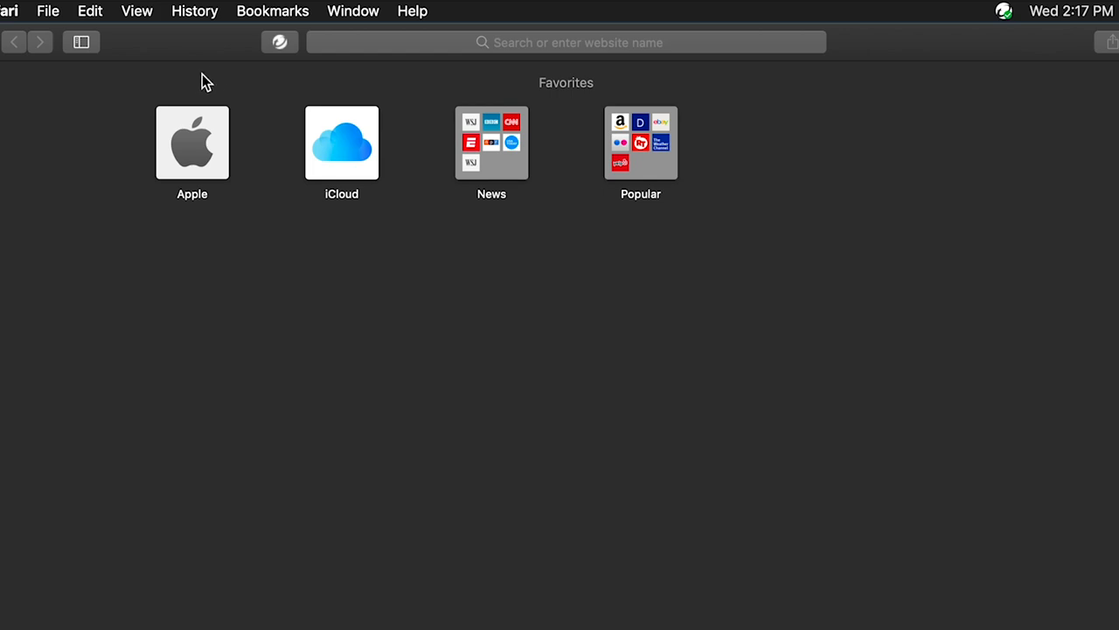
# Focus the Smart Search address field on the Favorites page
pyautogui.click(280, 42)
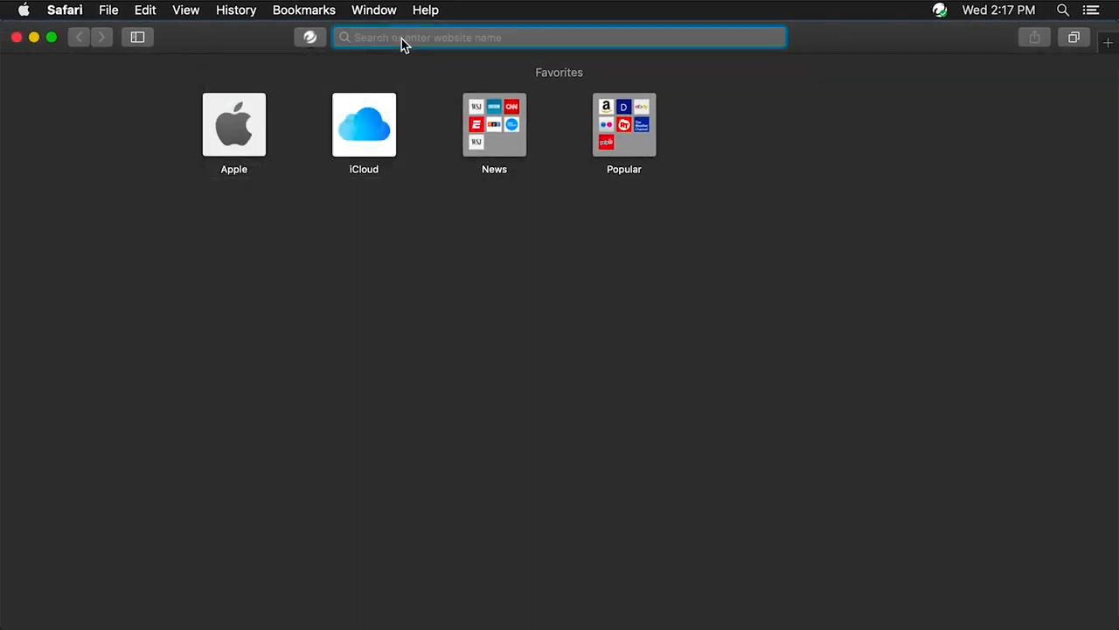
# Go to gmail.com and sign in with the account email and password
pyautogui.write('gmail.com')
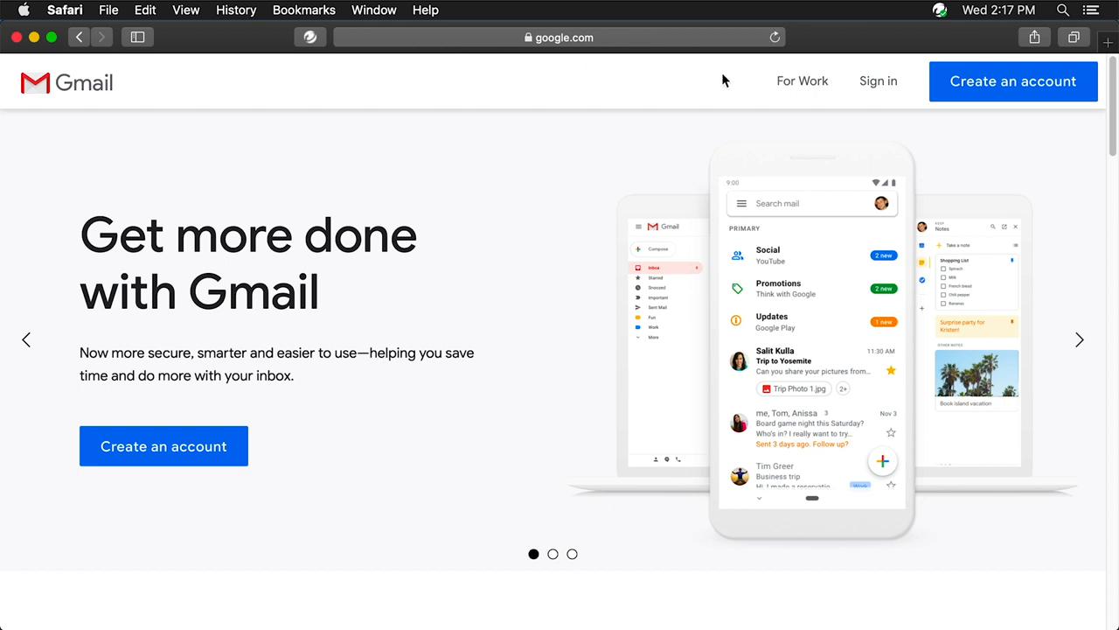
pyautogui.click(878, 81)
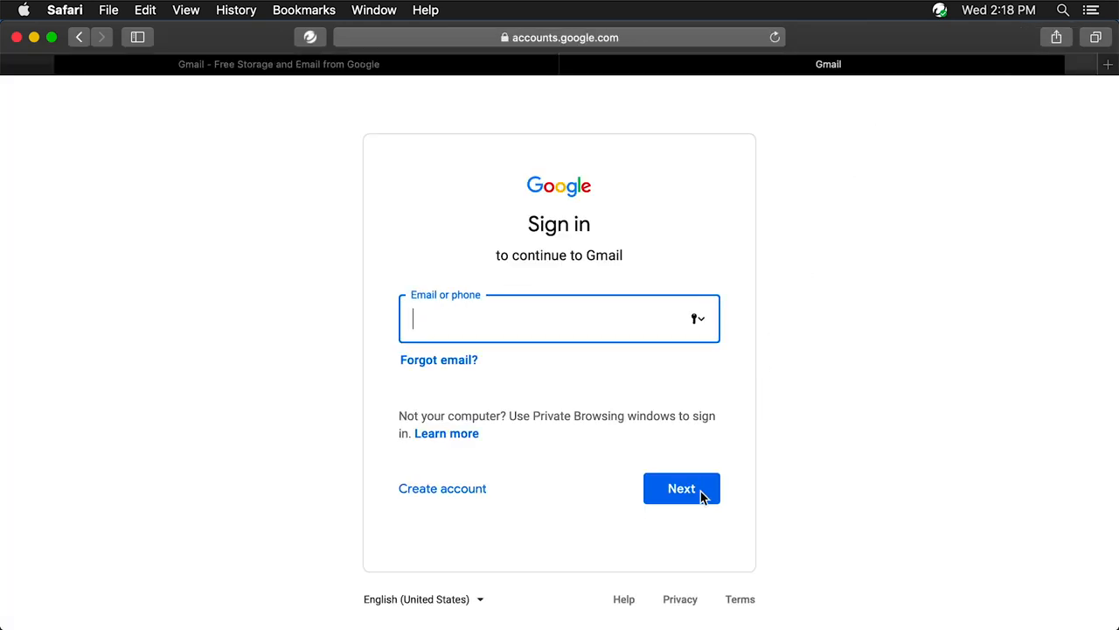
pyautogui.click(681, 488)
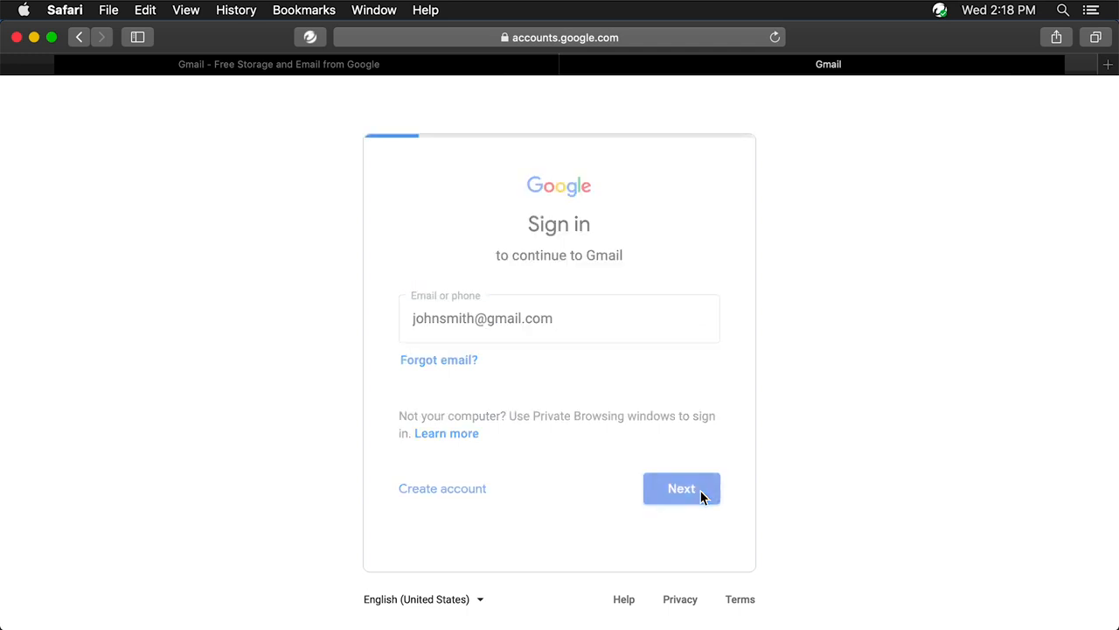
pyautogui.click(681, 488)
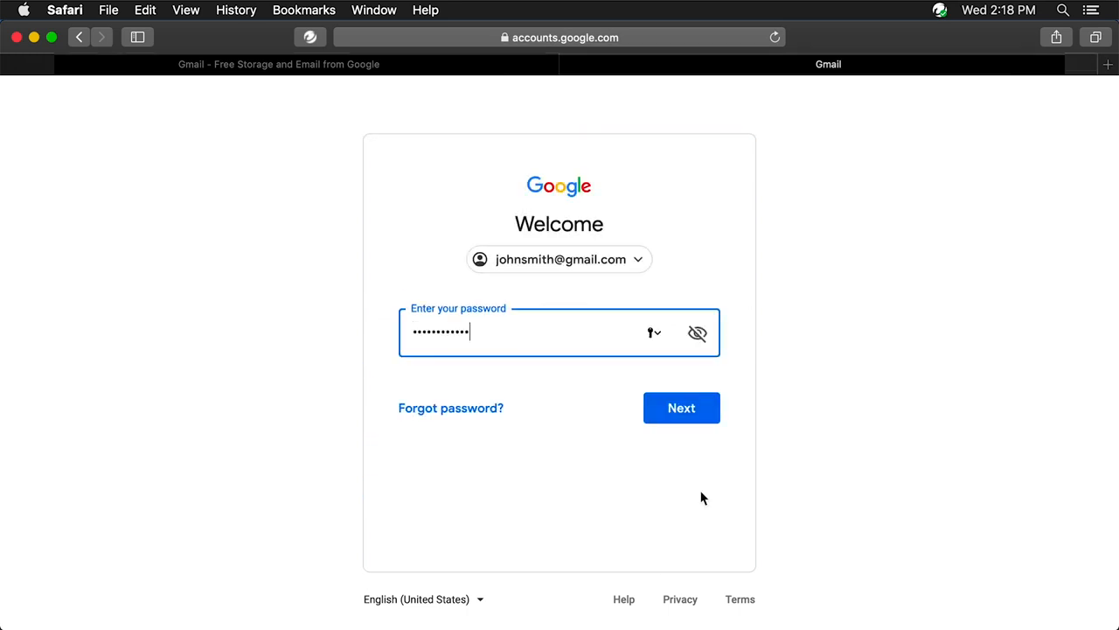
pyautogui.click(681, 408)
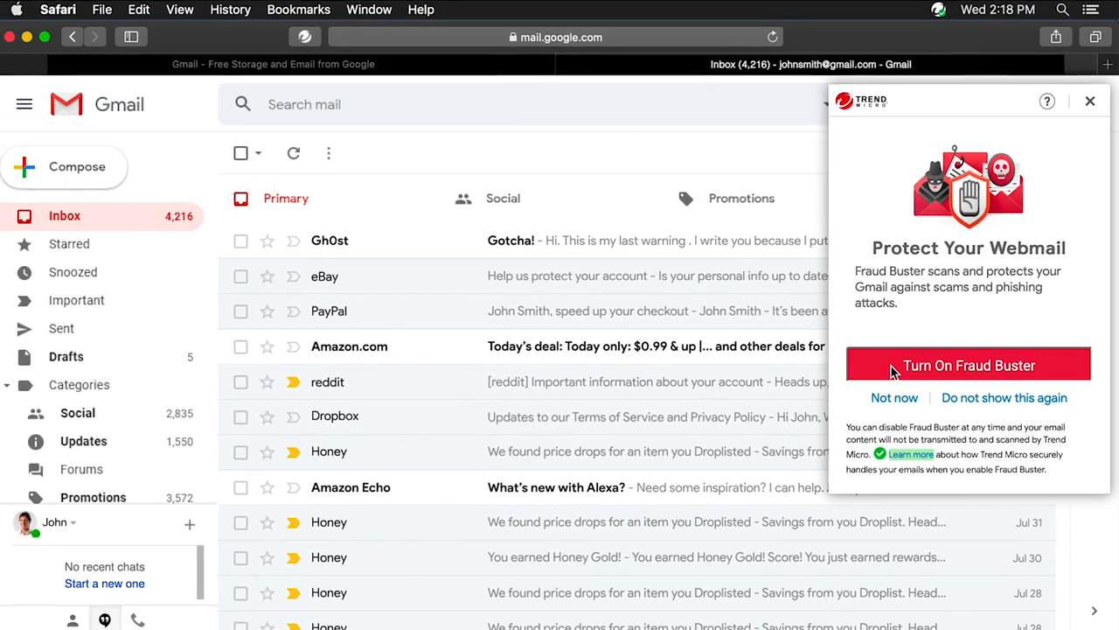
# Turn on Fraud Buster from the Trend Micro popup and agree in Protect Gmail
pyautogui.click(968, 365)
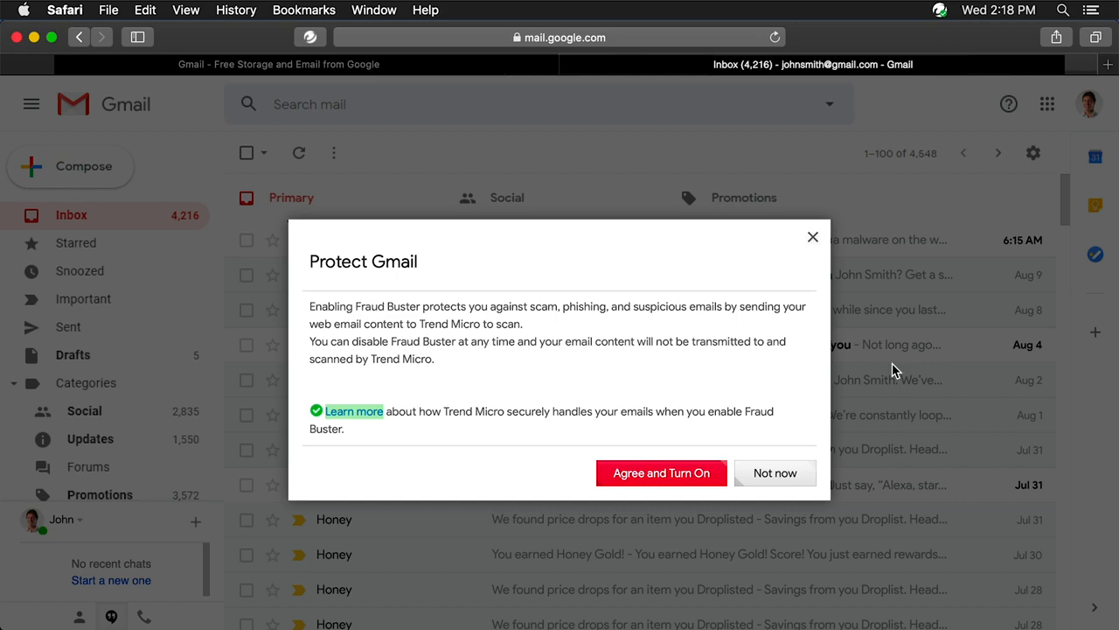
pyautogui.moveTo(735, 468)
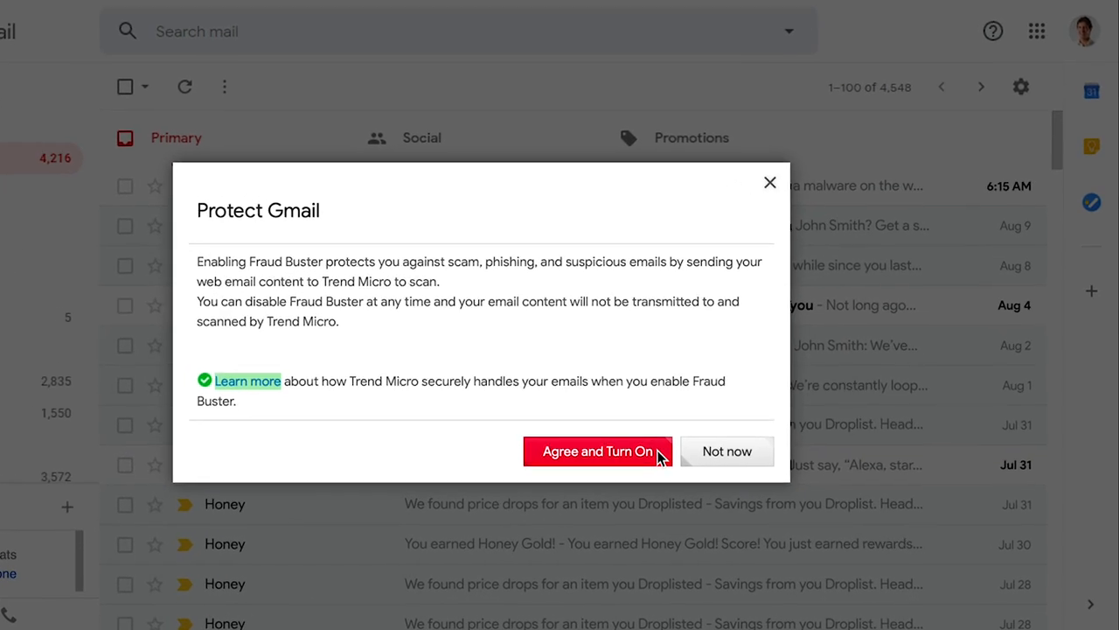
pyautogui.click(598, 451)
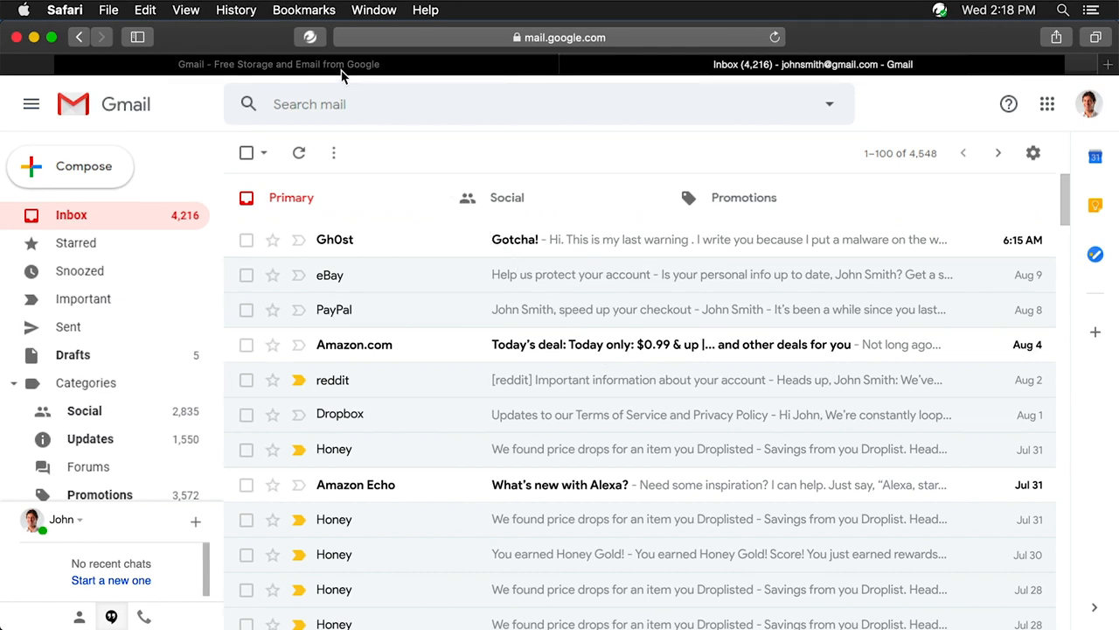
# Open the Trend Micro toolbar menu to confirm Fraud Buster is checked
pyautogui.click(310, 37)
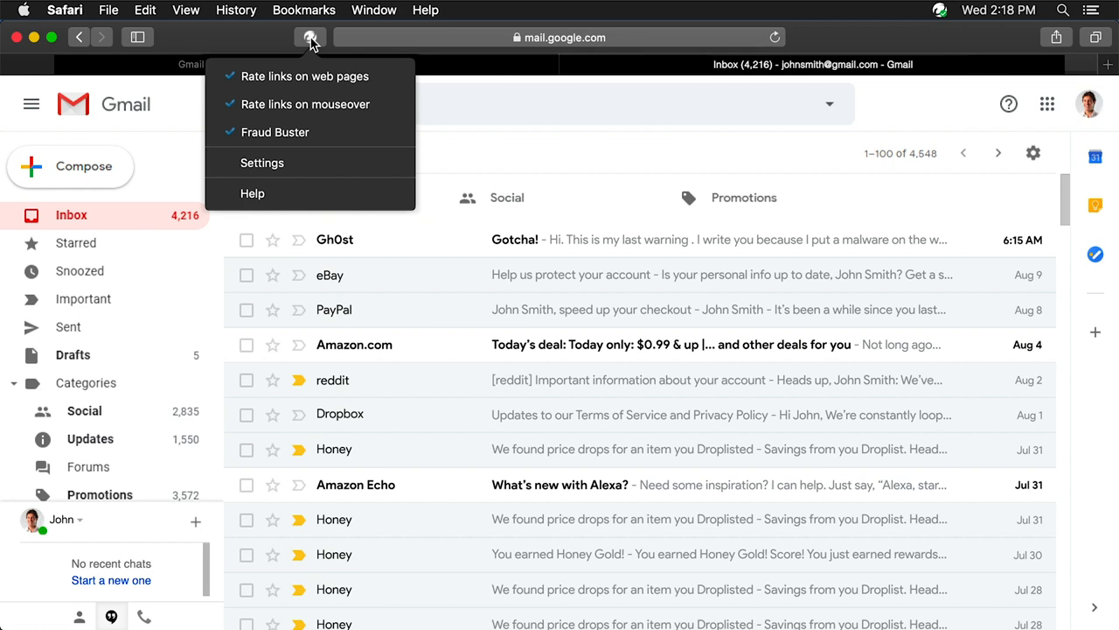
pyautogui.moveTo(376, 223)
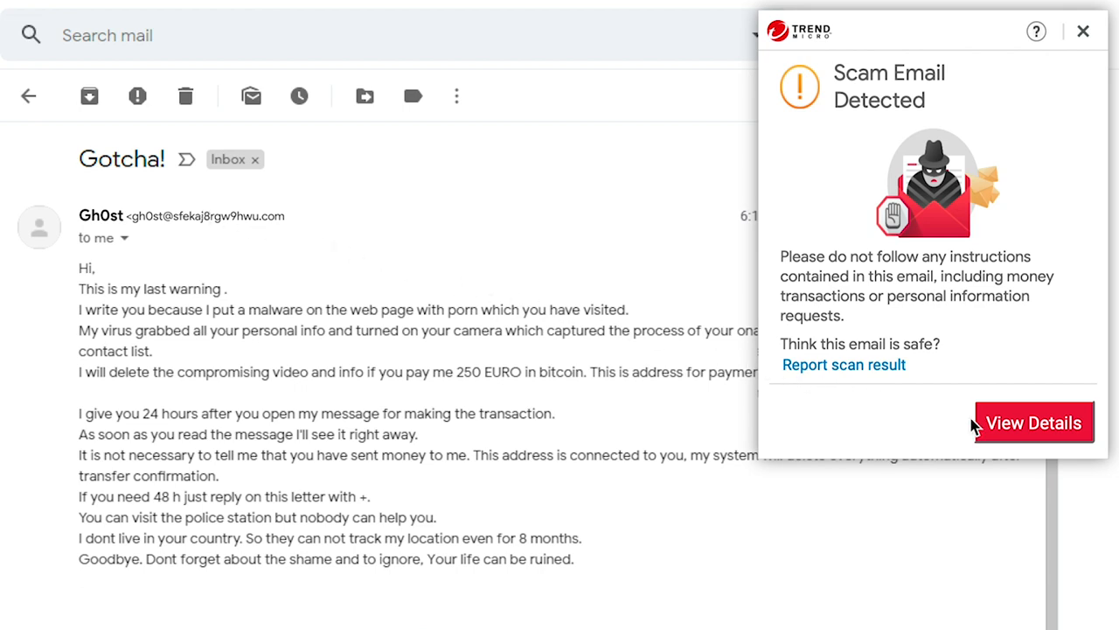
# View the scam verdict details, then run Security scan on the Gotcha! email
pyautogui.click(1034, 422)
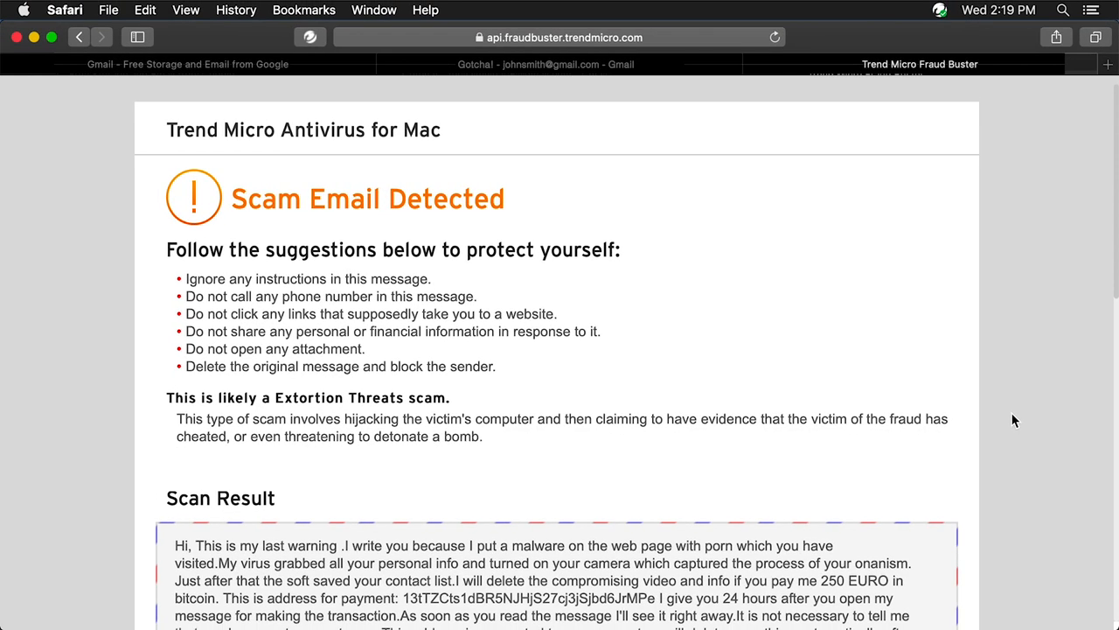
pyautogui.moveTo(904, 269)
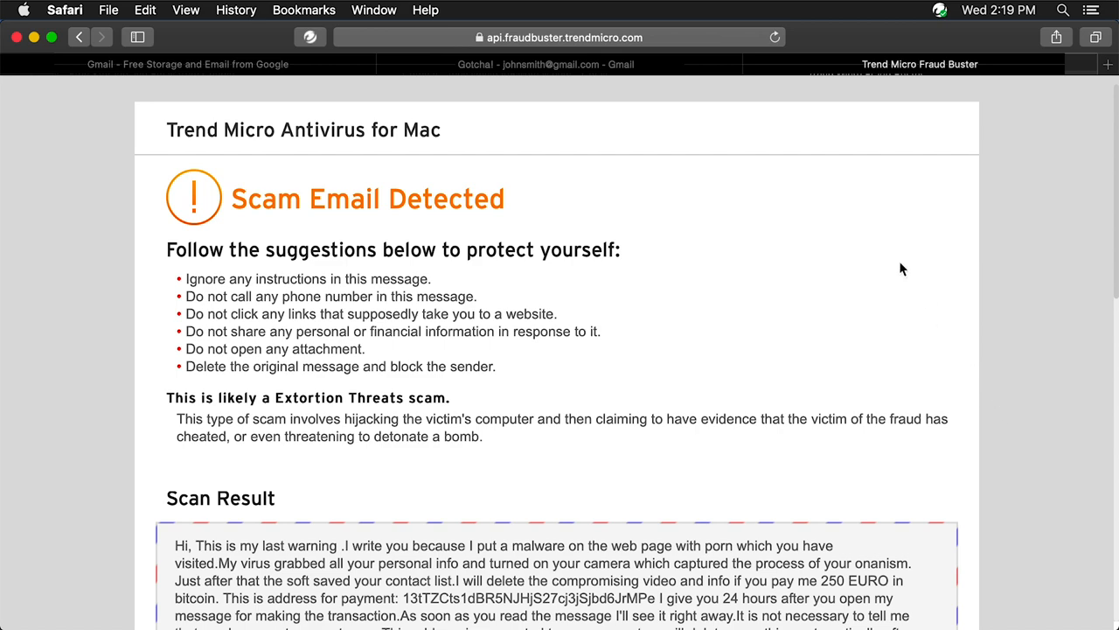
pyautogui.click(546, 64)
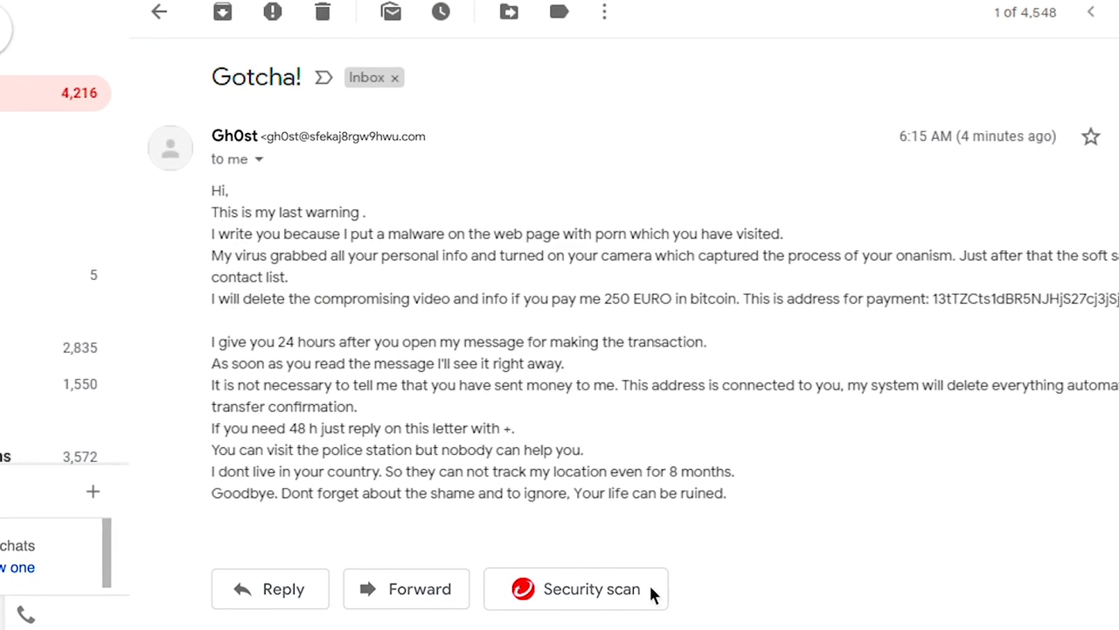
pyautogui.click(575, 588)
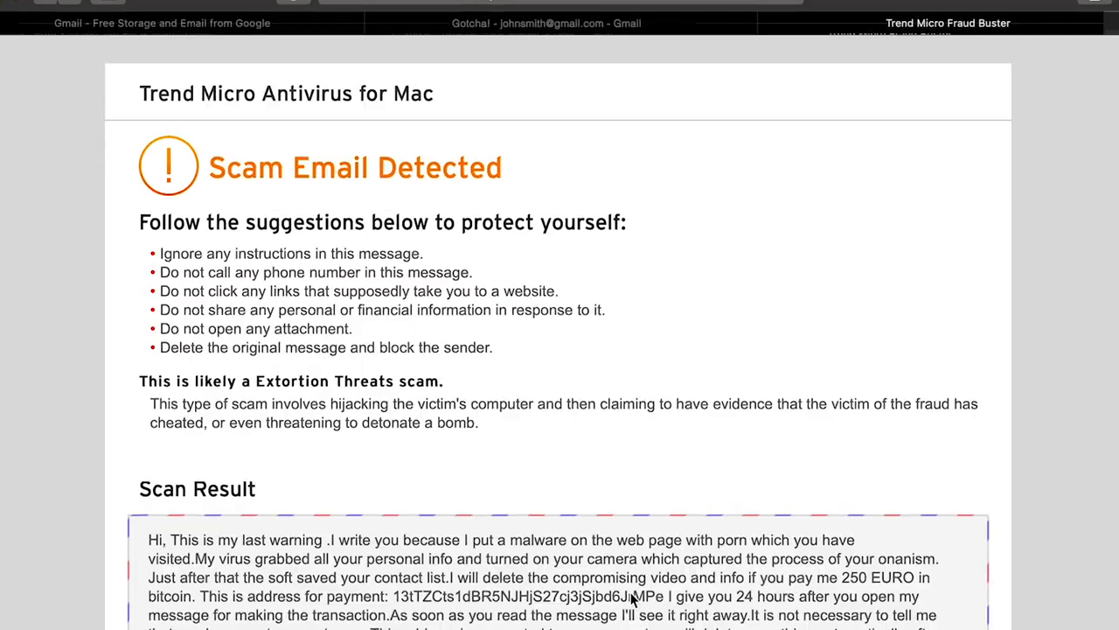